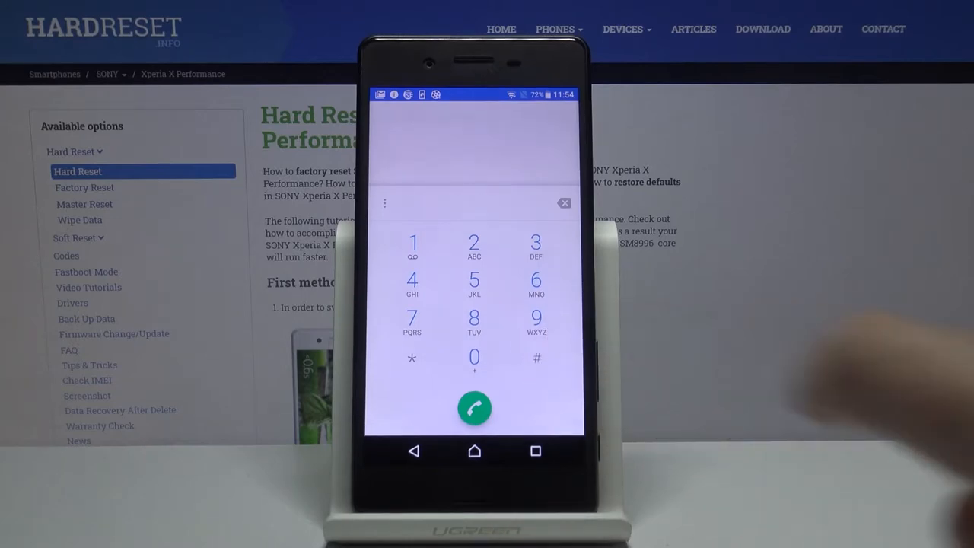
- Exit the empty dialer to the home screen and open the app drawer
click(474, 408)
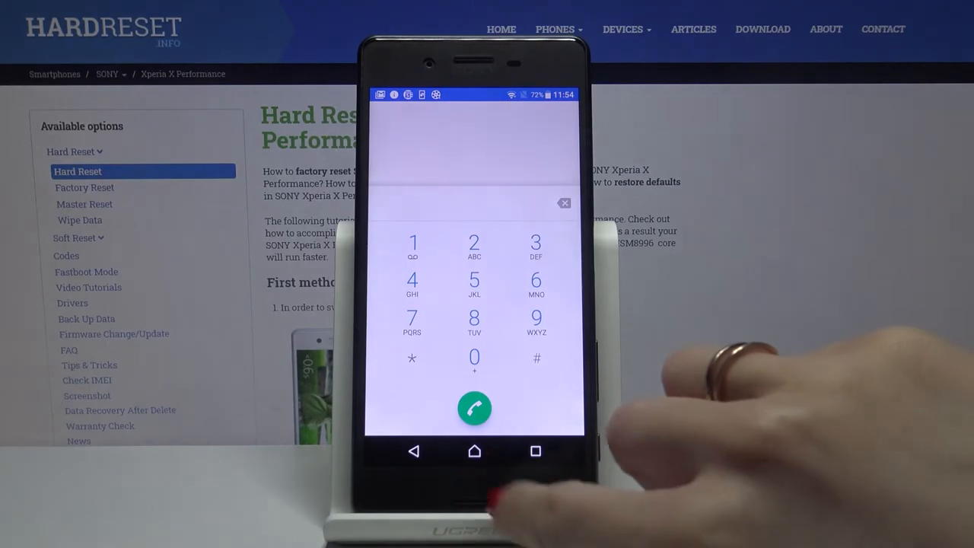
click(474, 450)
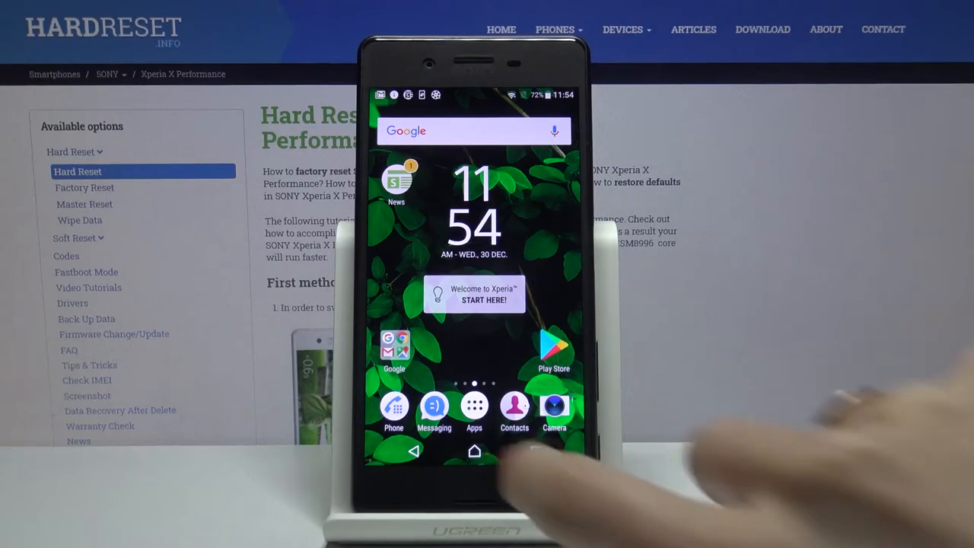
click(473, 405)
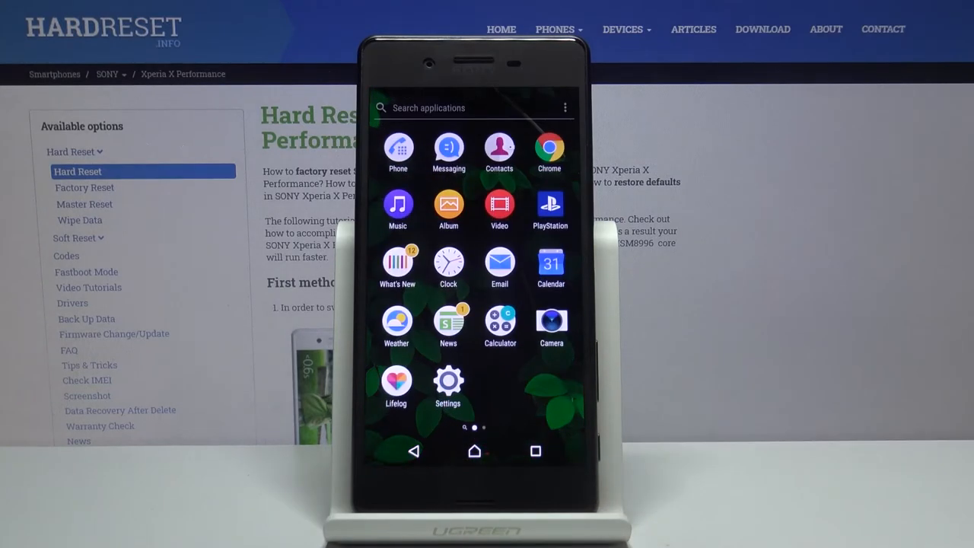
- Go from Settings through About phone to the Status details page
click(447, 387)
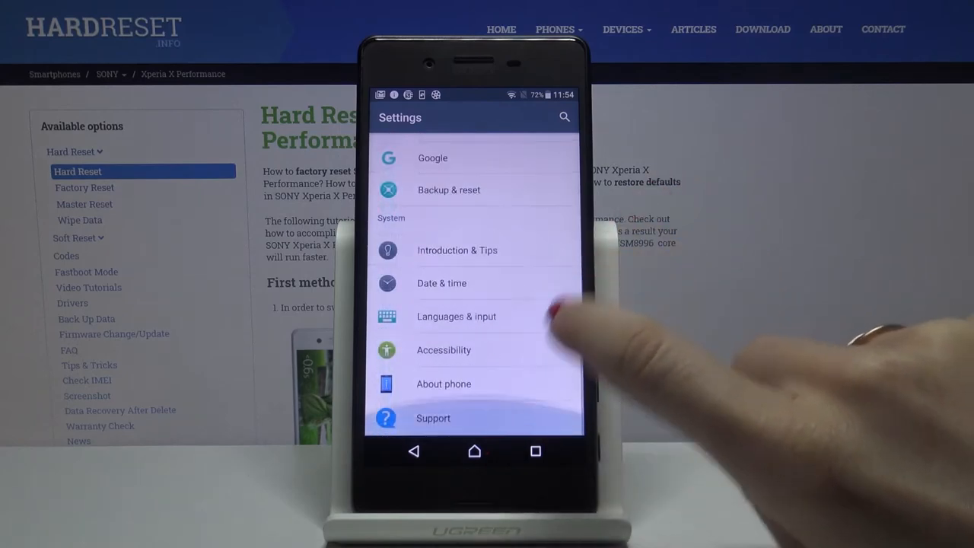
click(443, 384)
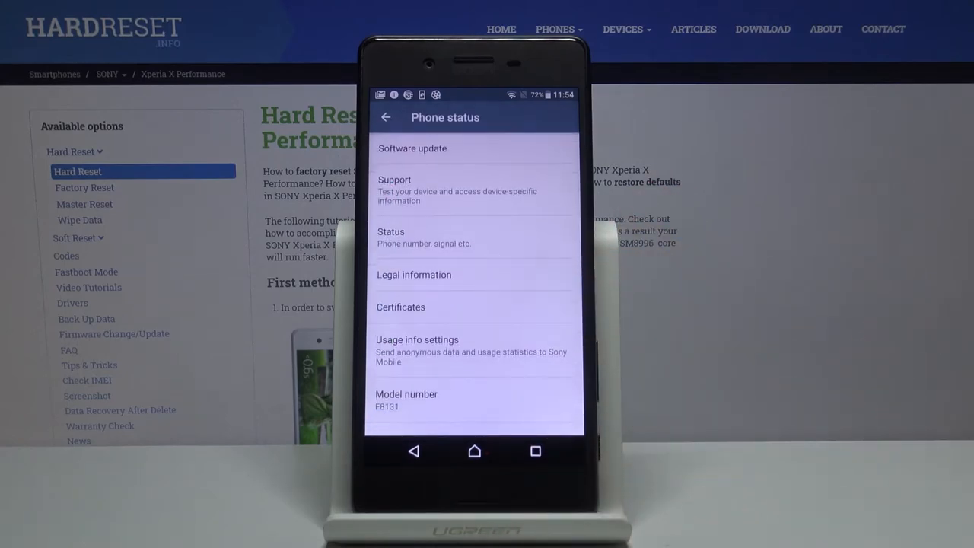
click(423, 238)
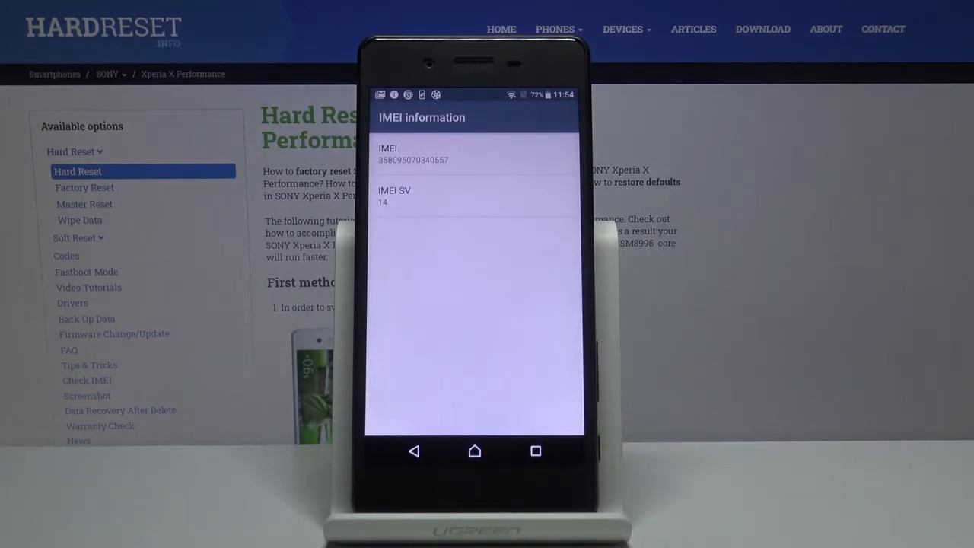
- Go back to the Status list to see the serial number, then return home
click(414, 451)
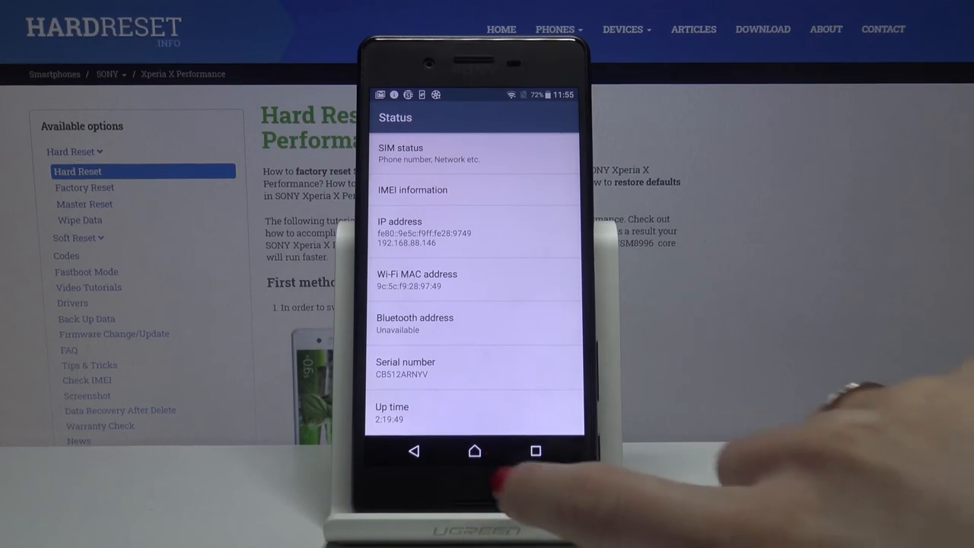
click(474, 451)
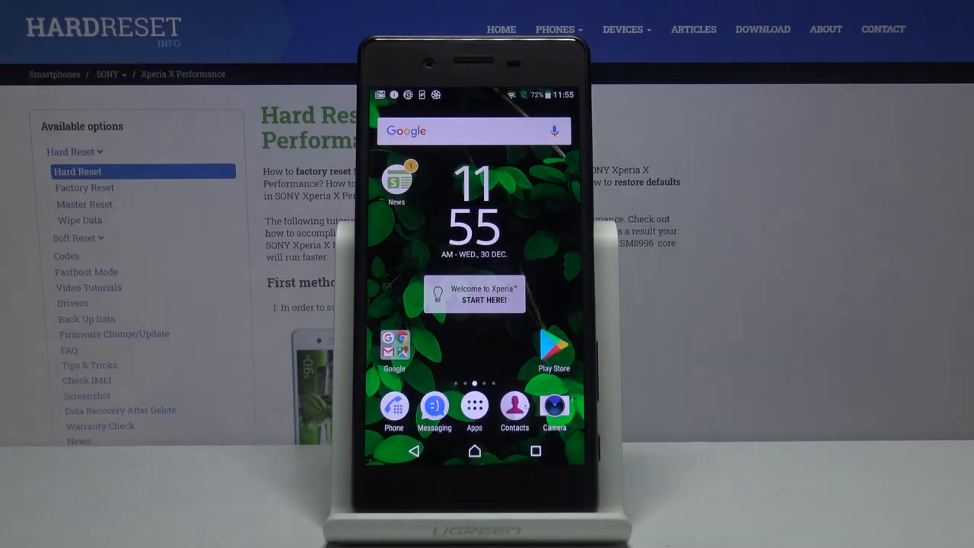